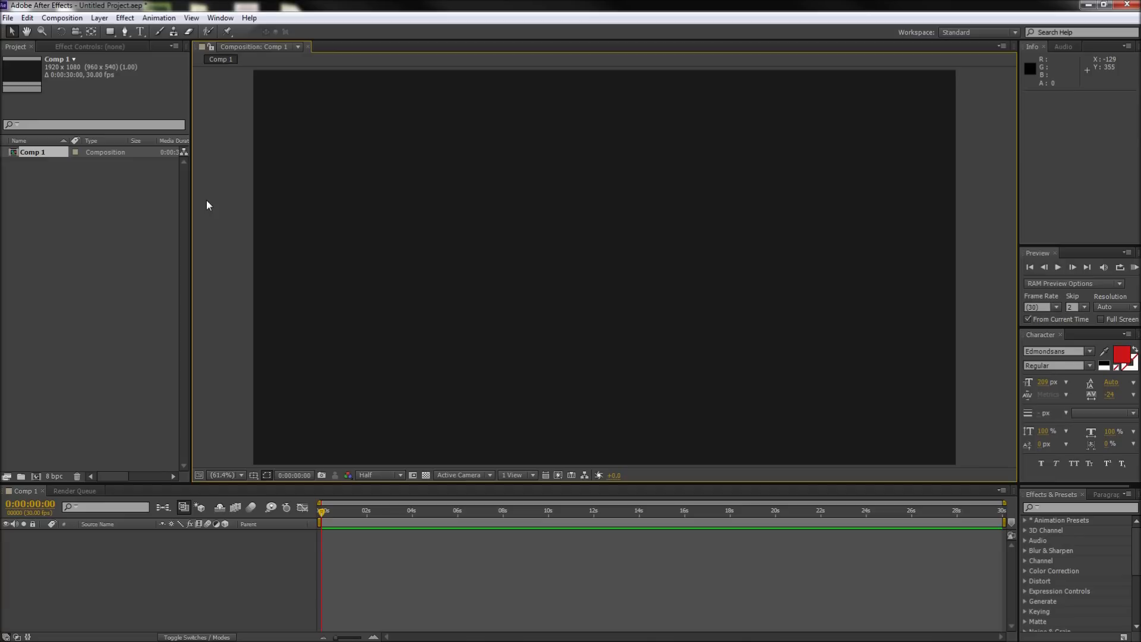
# - Create a new comp-size gray solid layer in Comp 1 via Layer > New > Solid
pyautogui.click(98, 18)
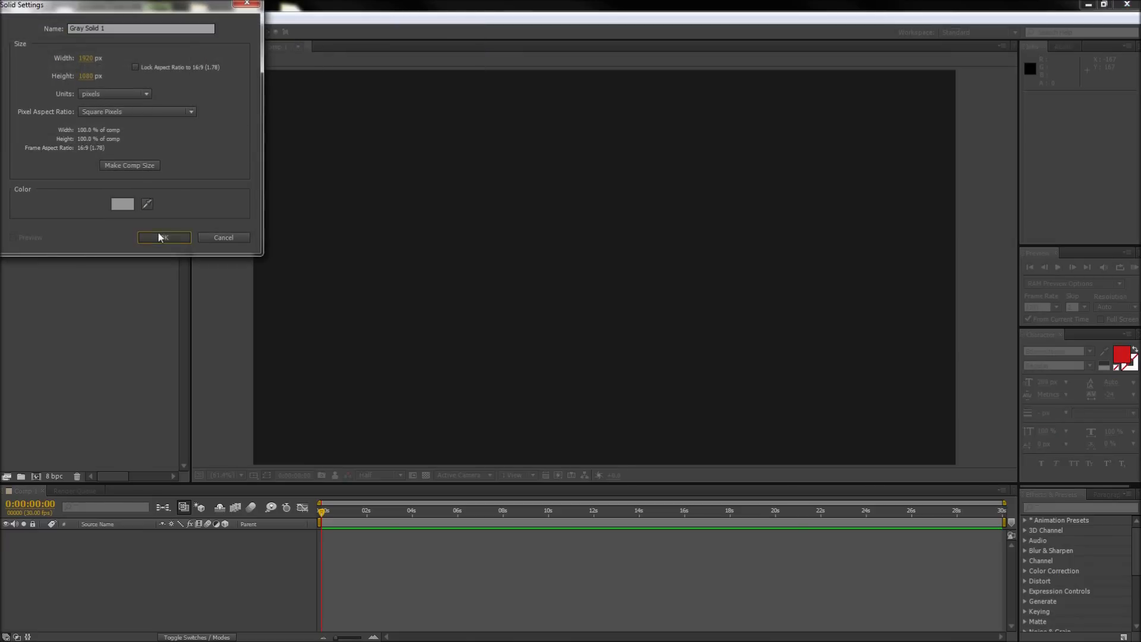
pyautogui.click(163, 237)
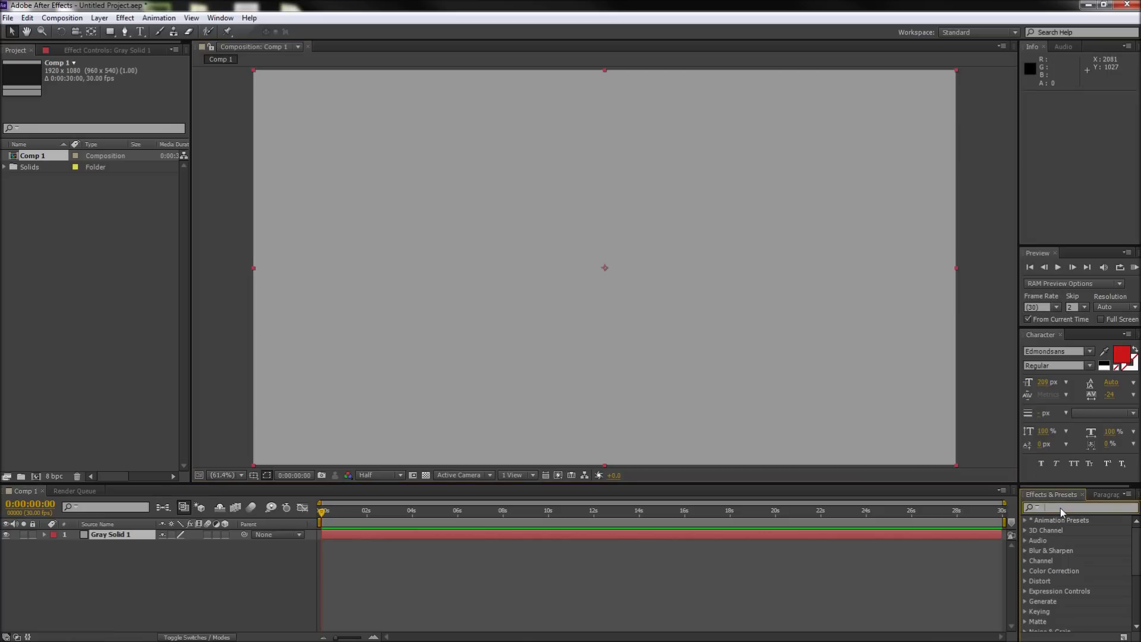
# - Apply Generate > Ramp to the solid for a vertical black-to-white gradient, then clear the search
pyautogui.write('ramp')
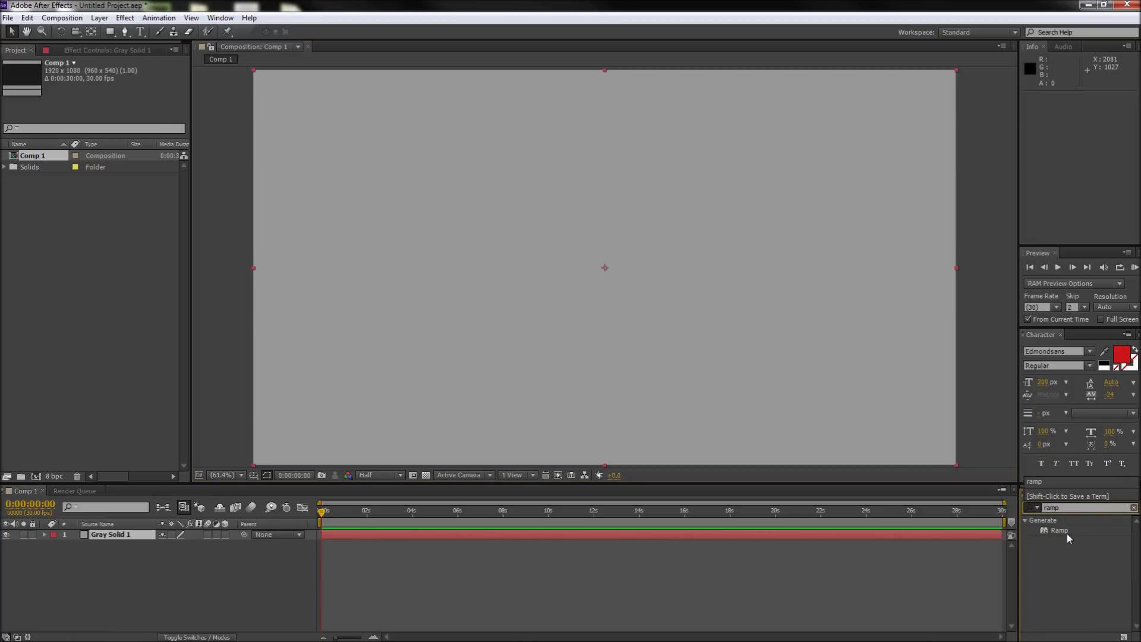
pyautogui.doubleClick(1059, 531)
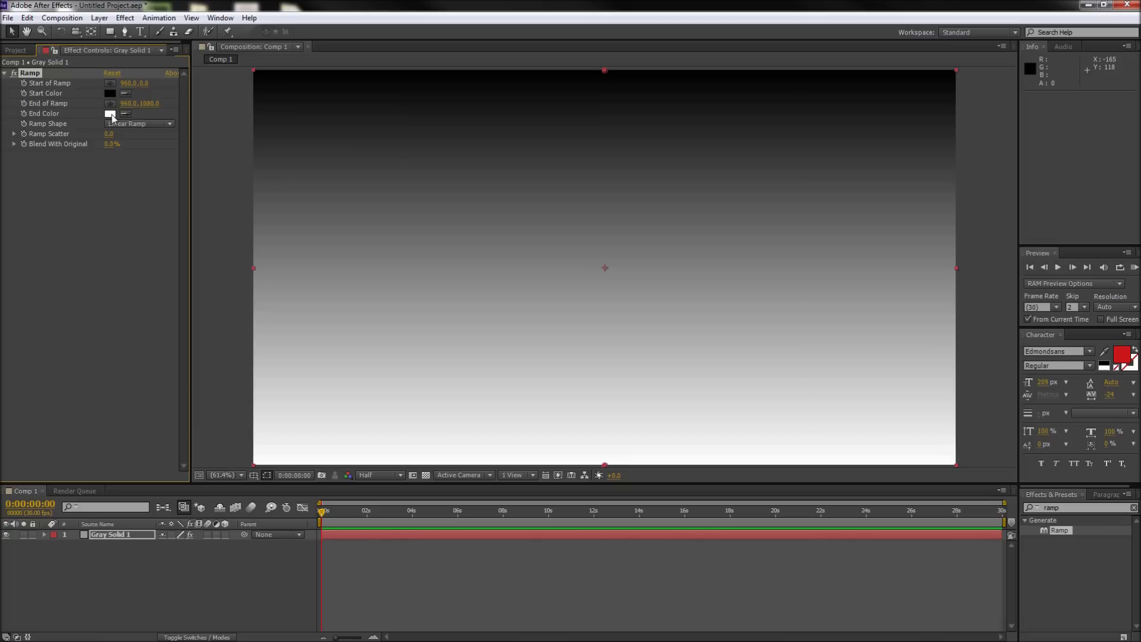
pyautogui.click(109, 114)
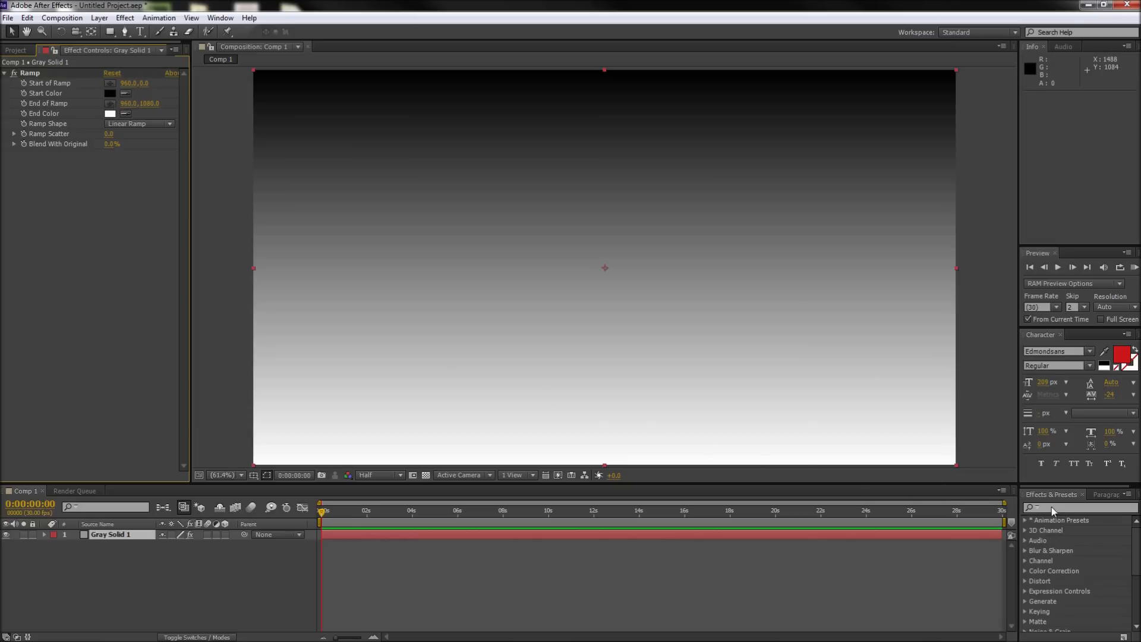
# - Apply Colorama to the gradient solid and expand its Output Cycle settings
pyautogui.write('coloram')
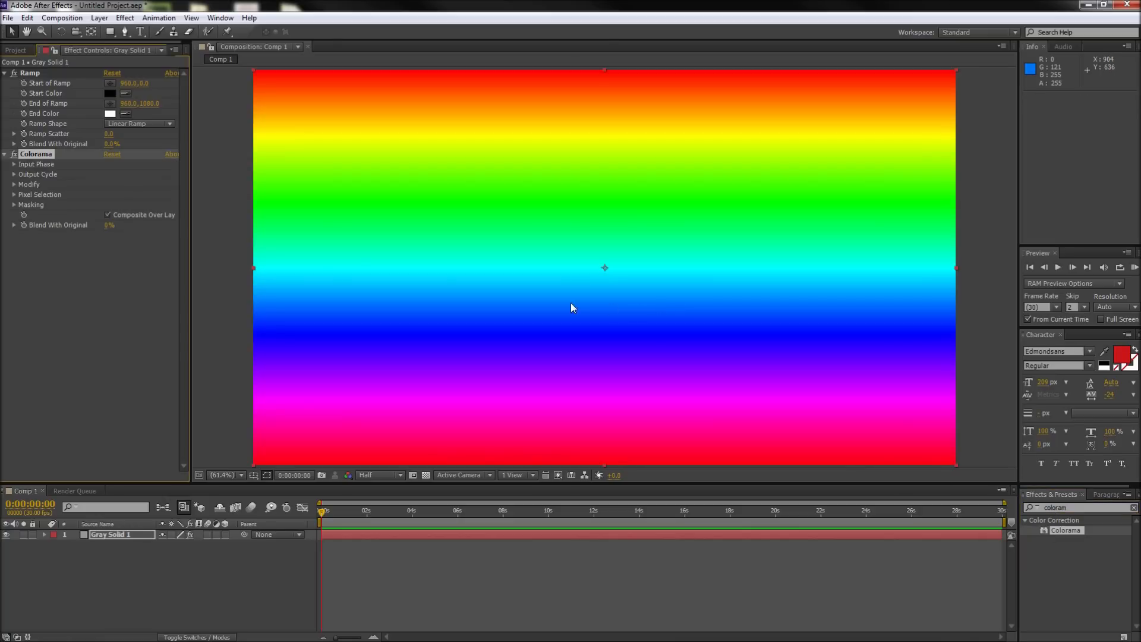
pyautogui.click(15, 173)
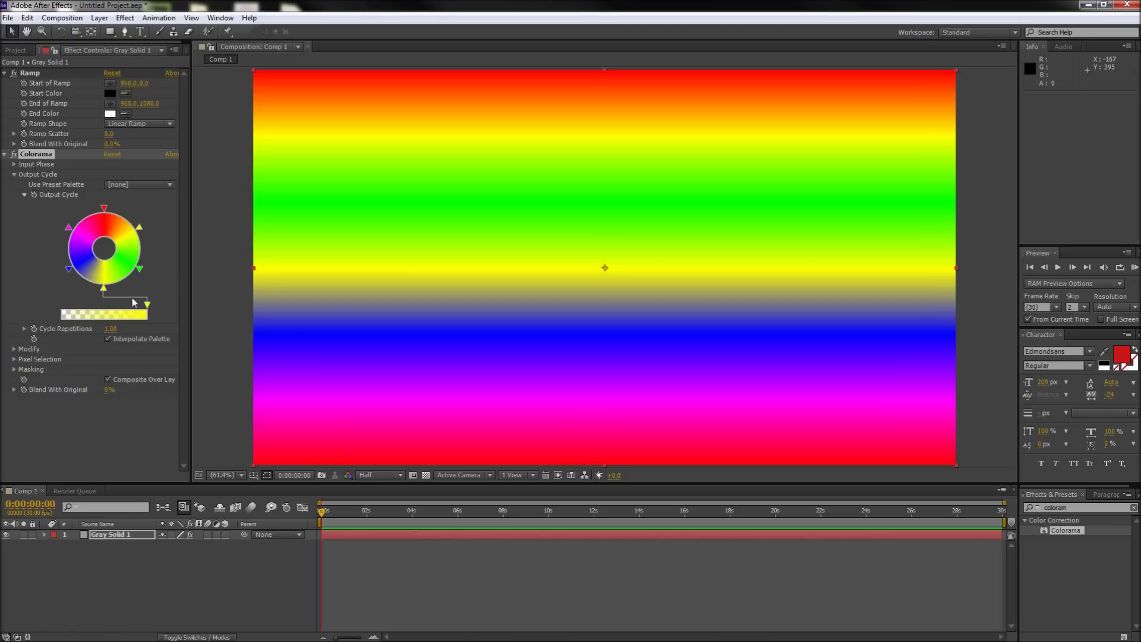
# - Rework the Output Cycle wheel into a black-through-blue-to-white gradient, removing rainbow colours
pyautogui.moveTo(104, 288); pyautogui.dragTo(78, 277)
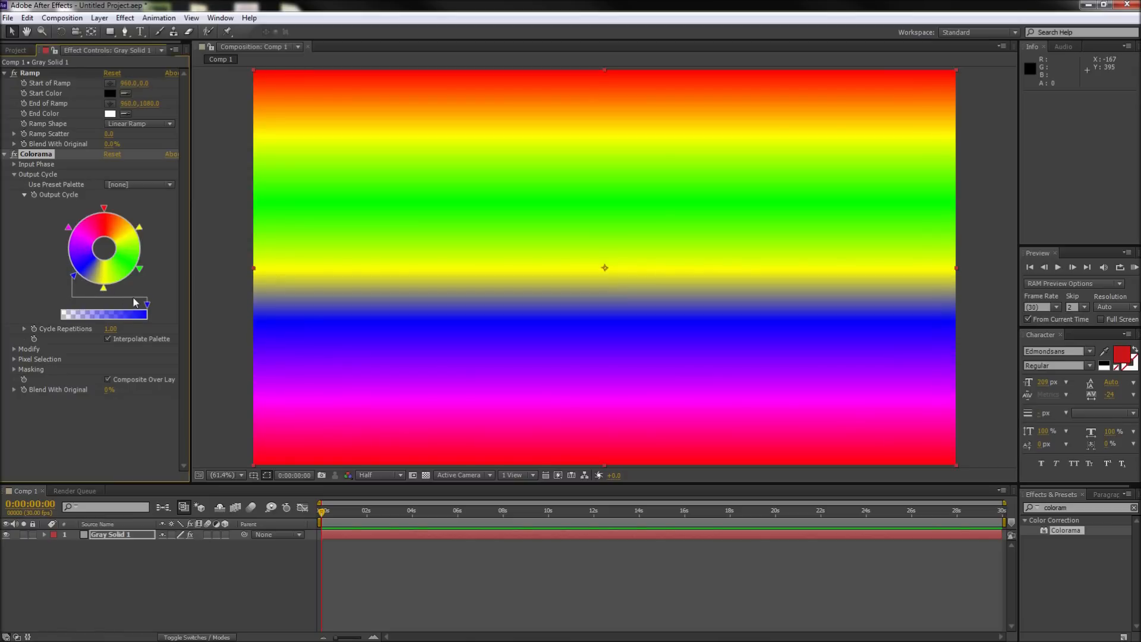
pyautogui.moveTo(146, 303); pyautogui.dragTo(85, 303)
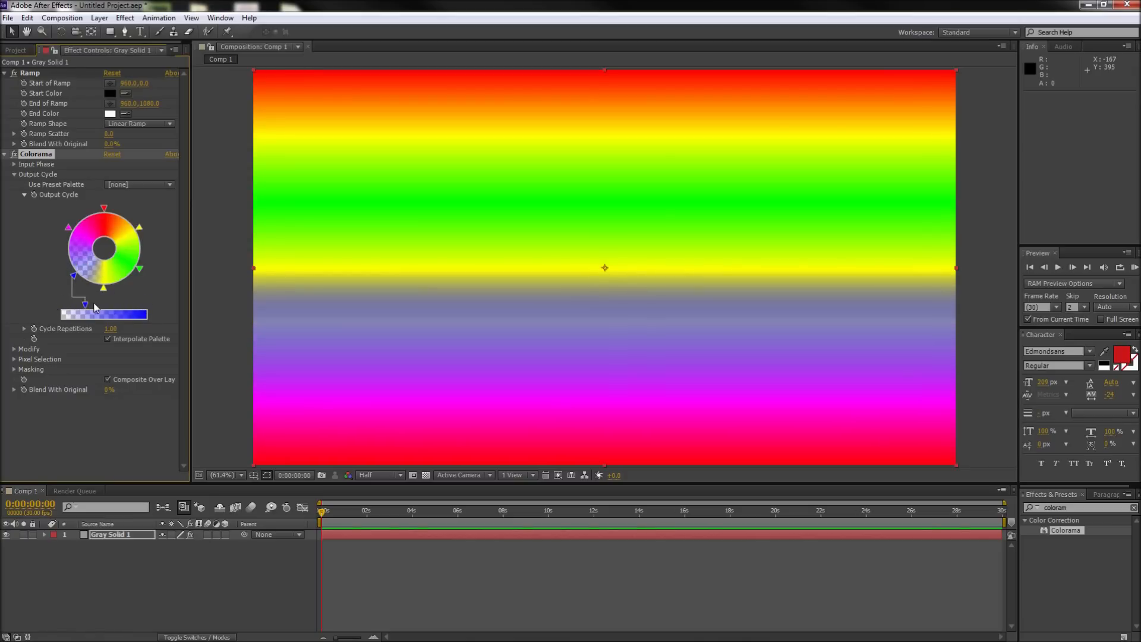
pyautogui.moveTo(95, 305); pyautogui.dragTo(137, 273)
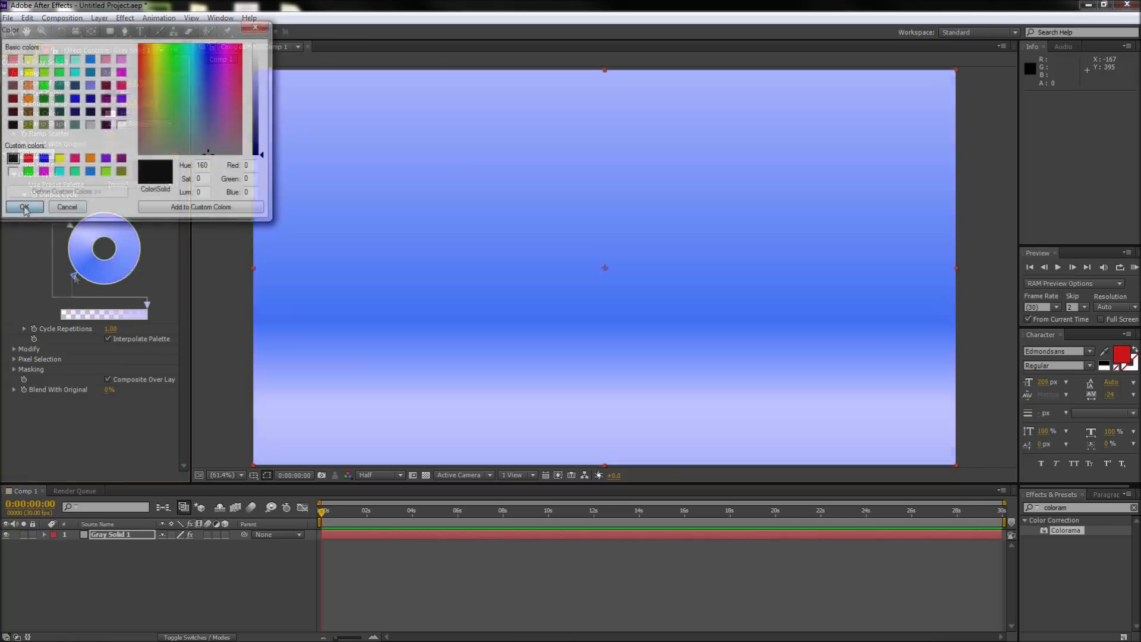
pyautogui.click(24, 207)
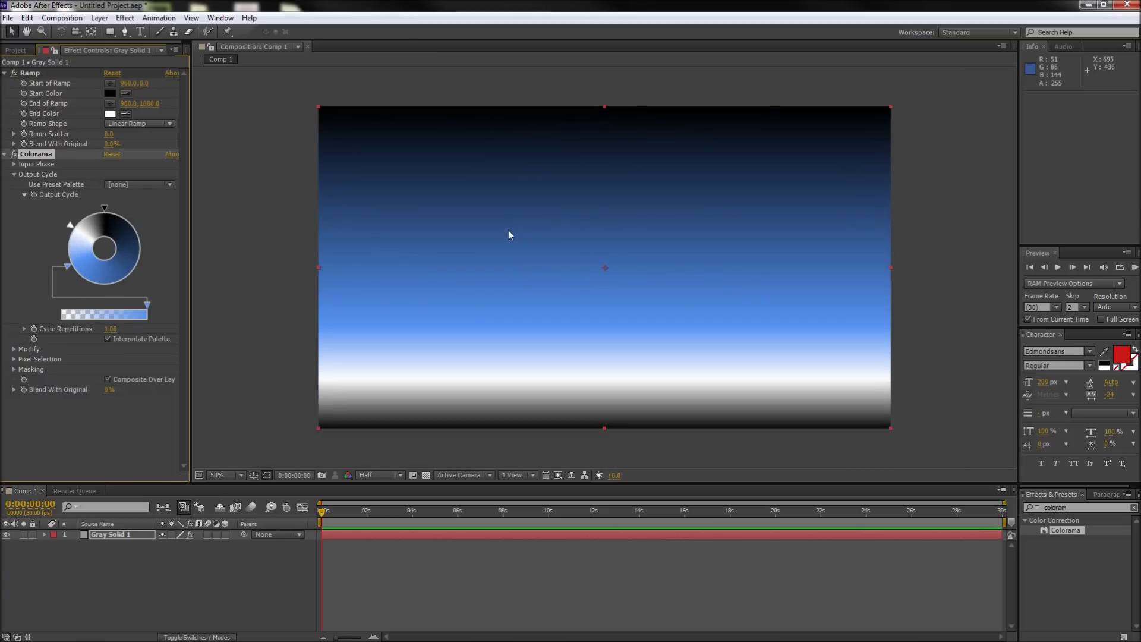
# - Place the Start of Ramp beyond the top-left corner at 25% zoom, then return to 50%
pyautogui.click(226, 476)
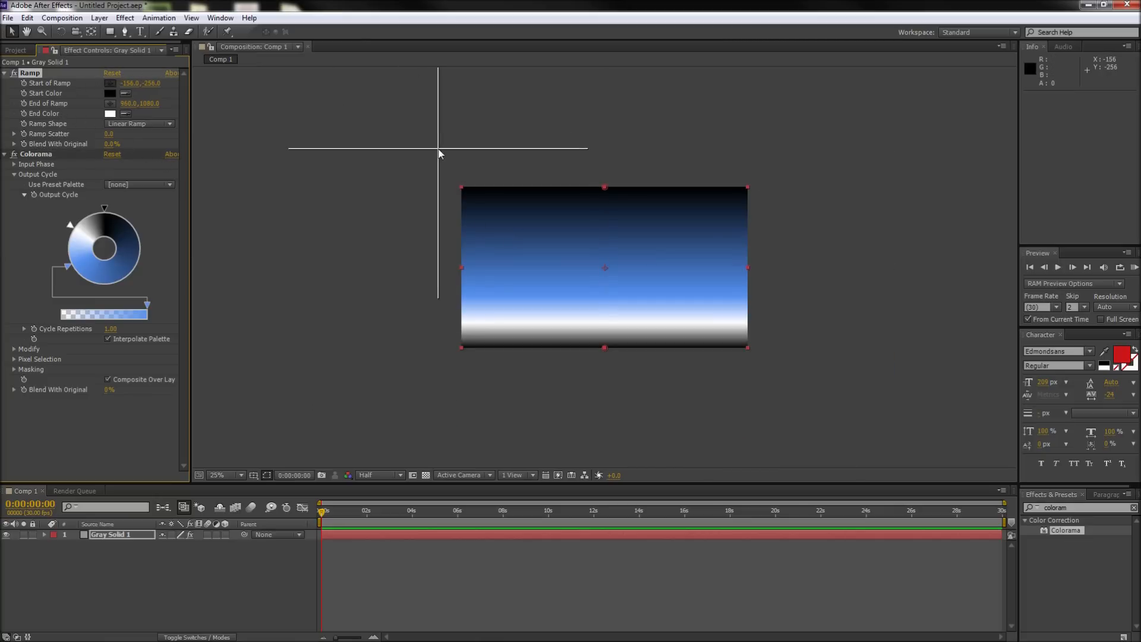
pyautogui.moveTo(439, 151); pyautogui.dragTo(631, 295)
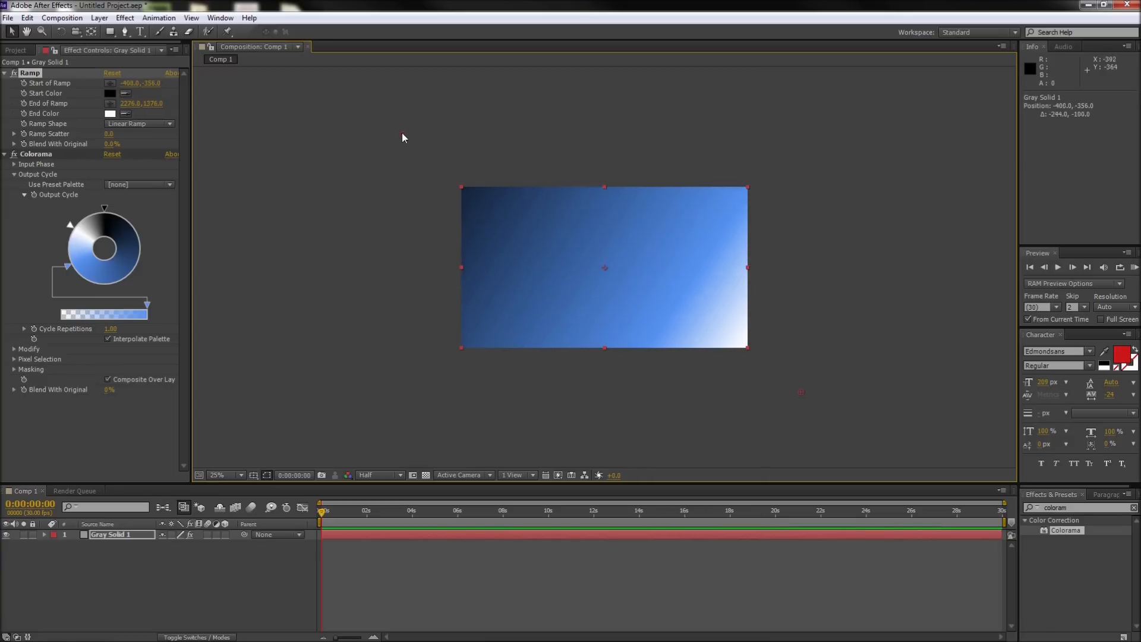
pyautogui.click(223, 475)
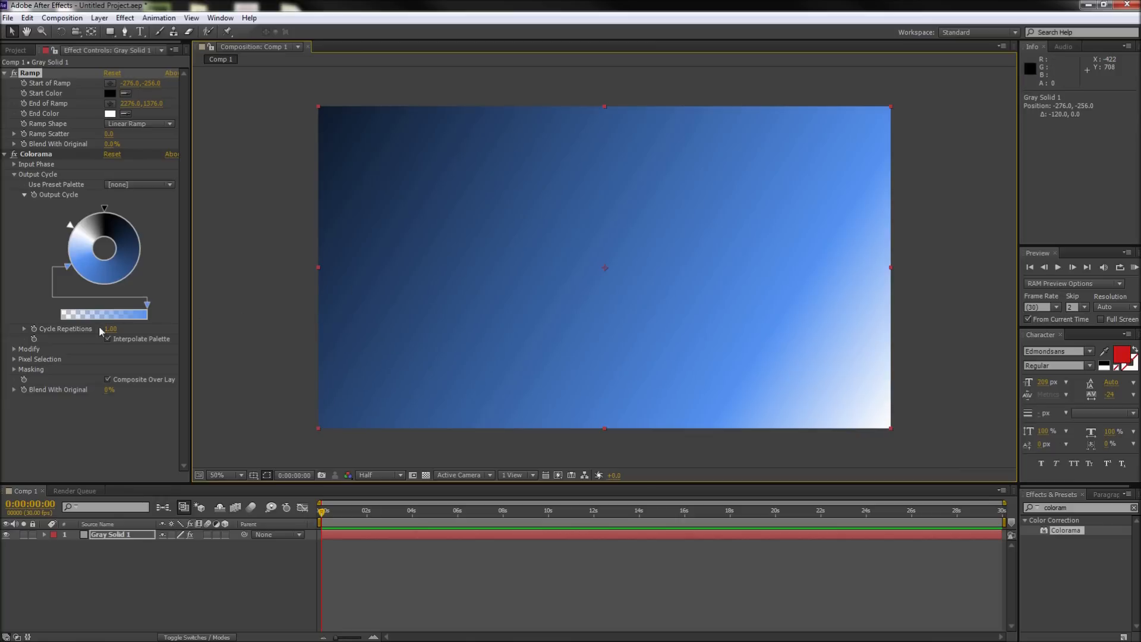
pyautogui.moveTo(93, 329)
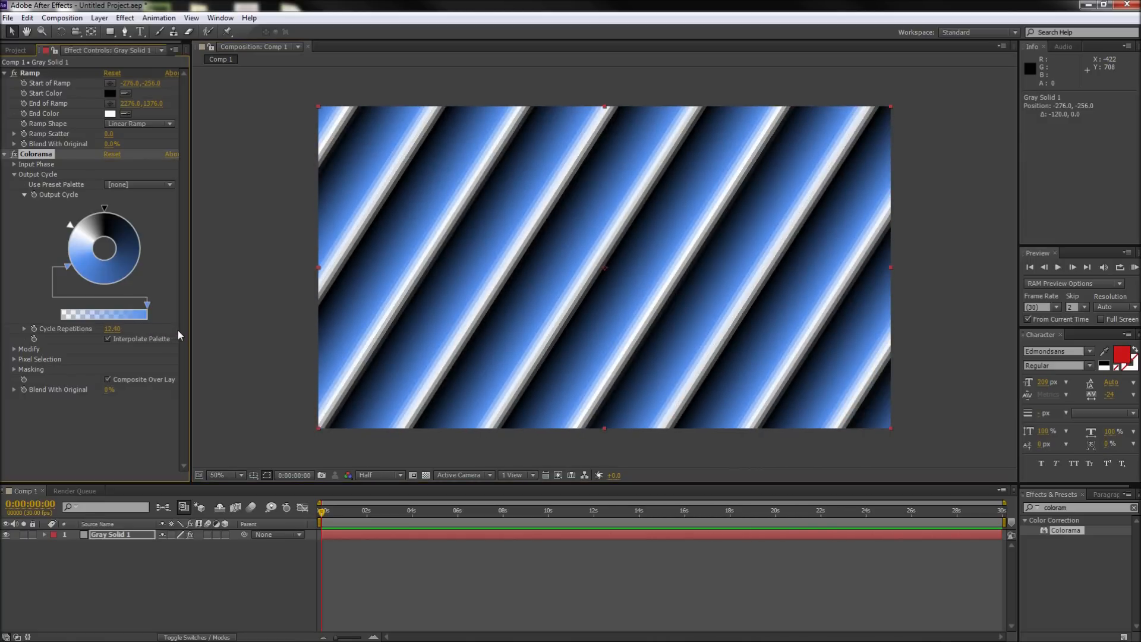
pyautogui.moveTo(220, 323)
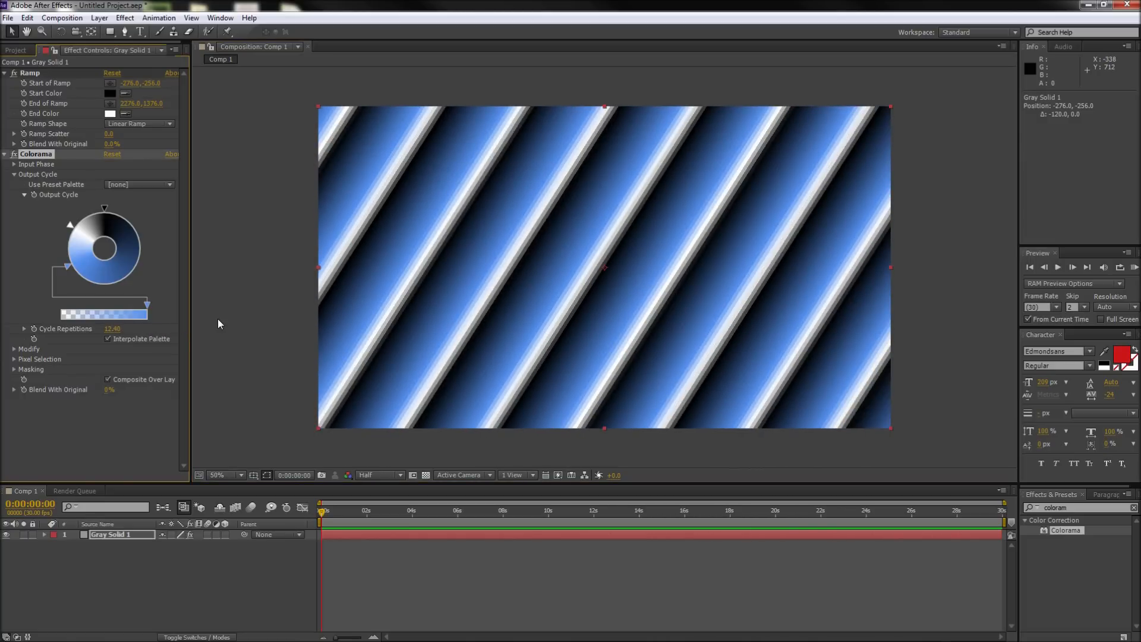